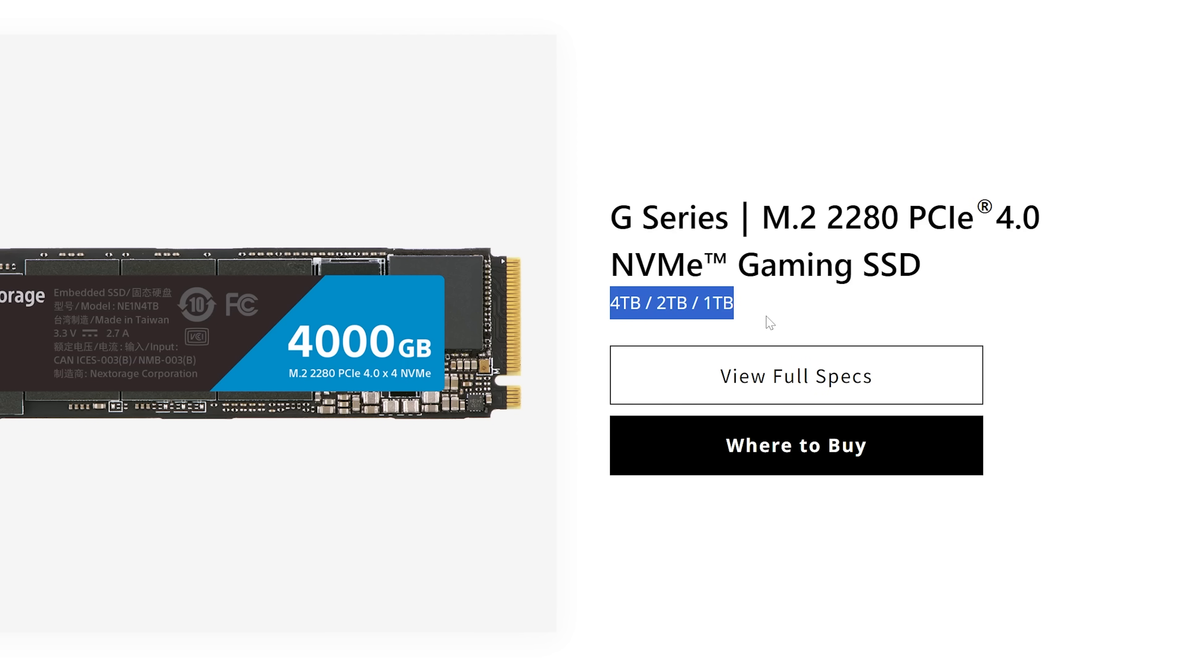
# - View the G Series SSD's full specifications, including maximum sequential write speed
pyautogui.click(795, 375)
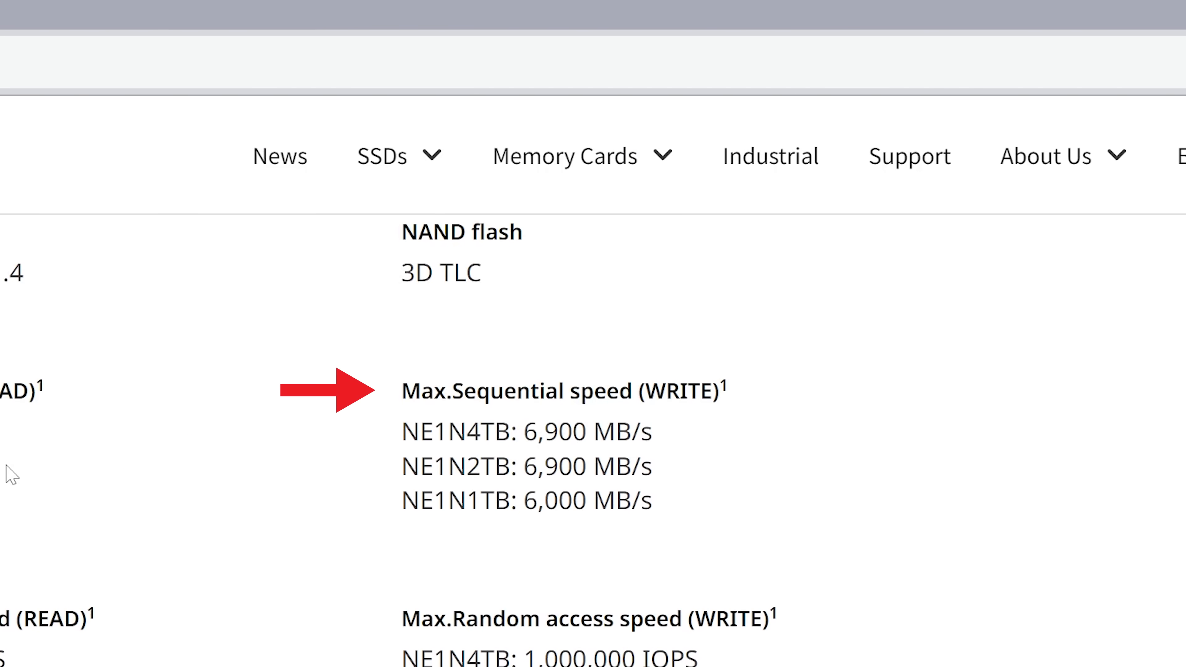
pyautogui.moveTo(397, 470)
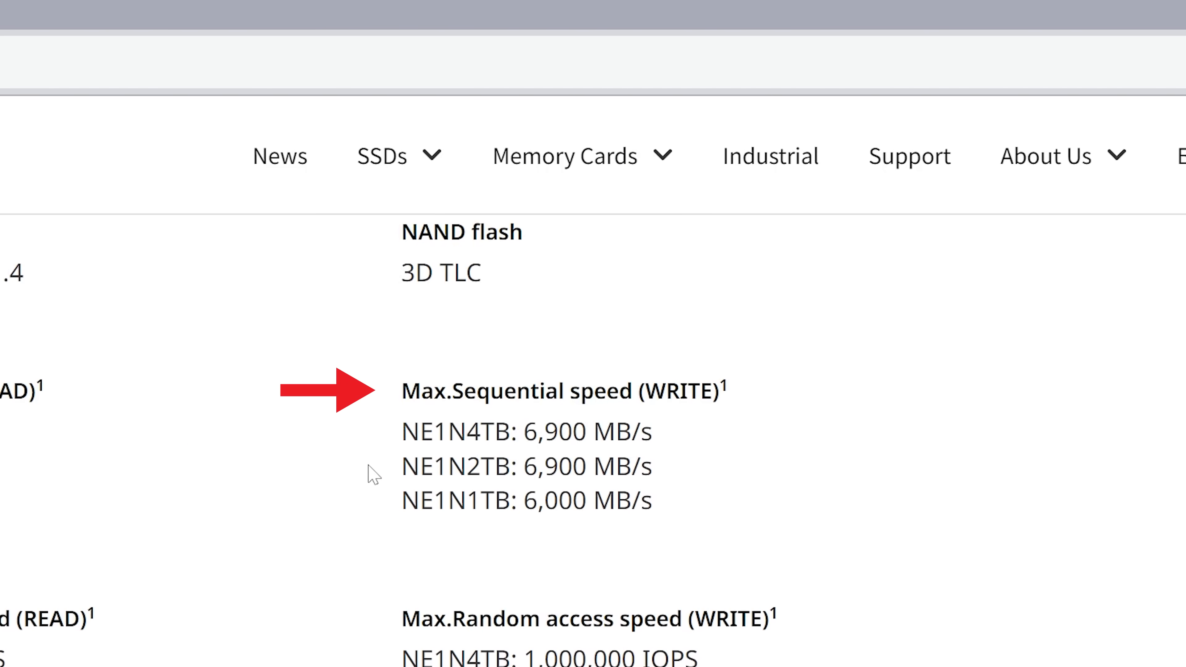
pyautogui.click(224, 10)
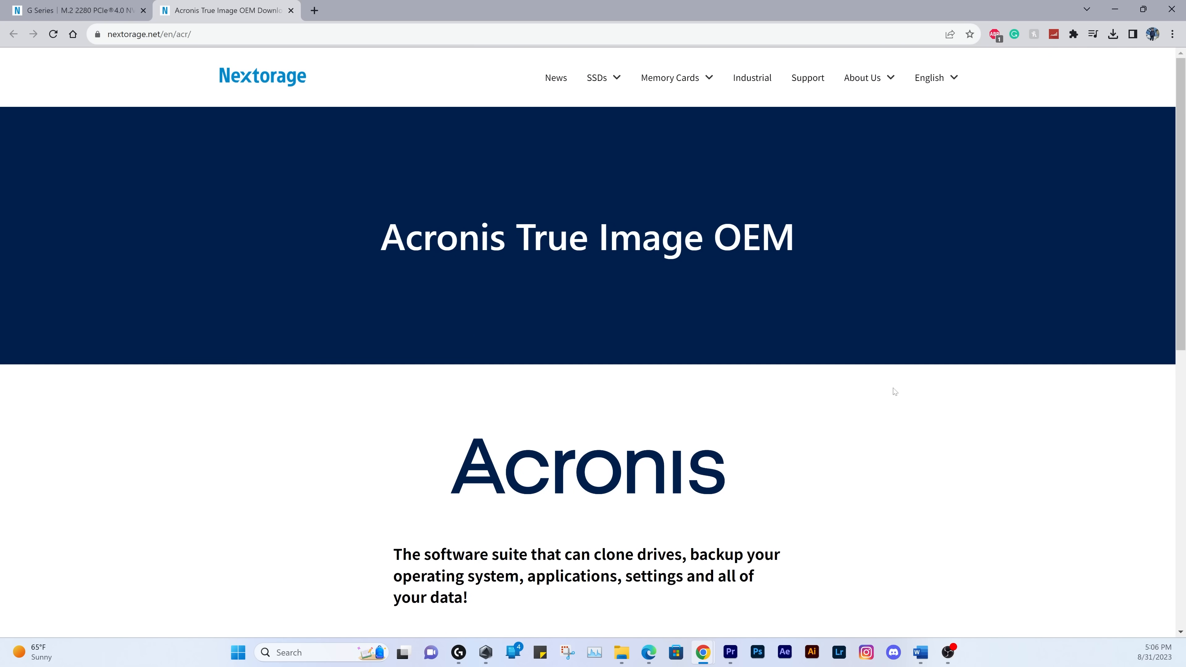
pyautogui.scroll(-3)
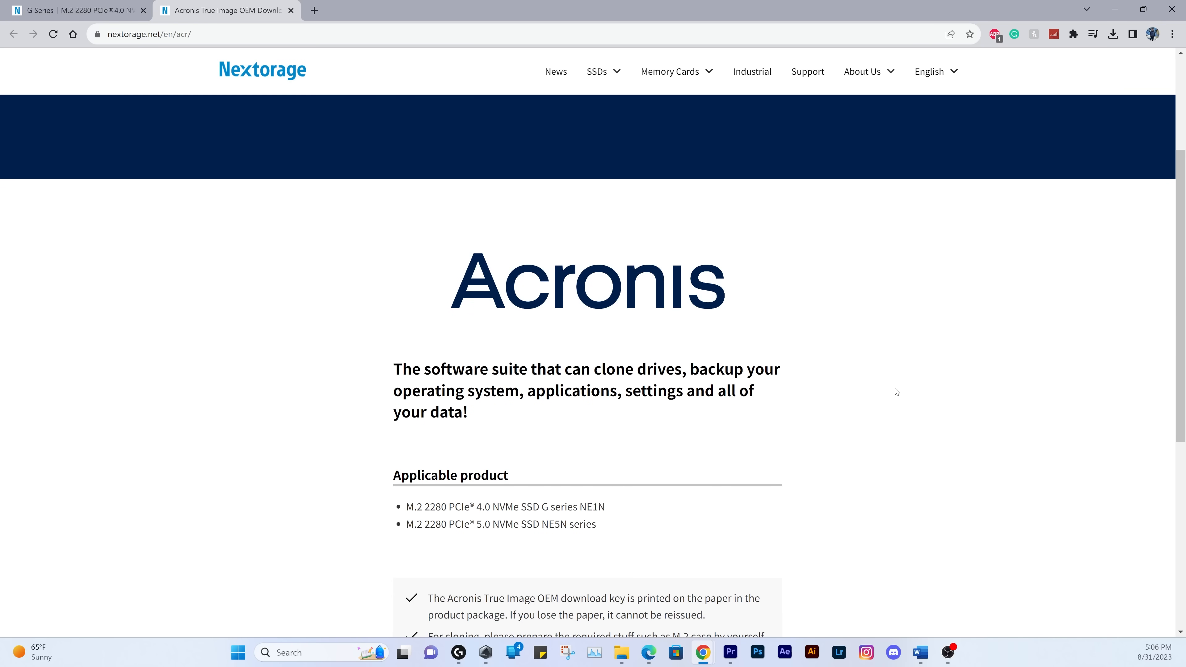
pyautogui.scroll(-3)
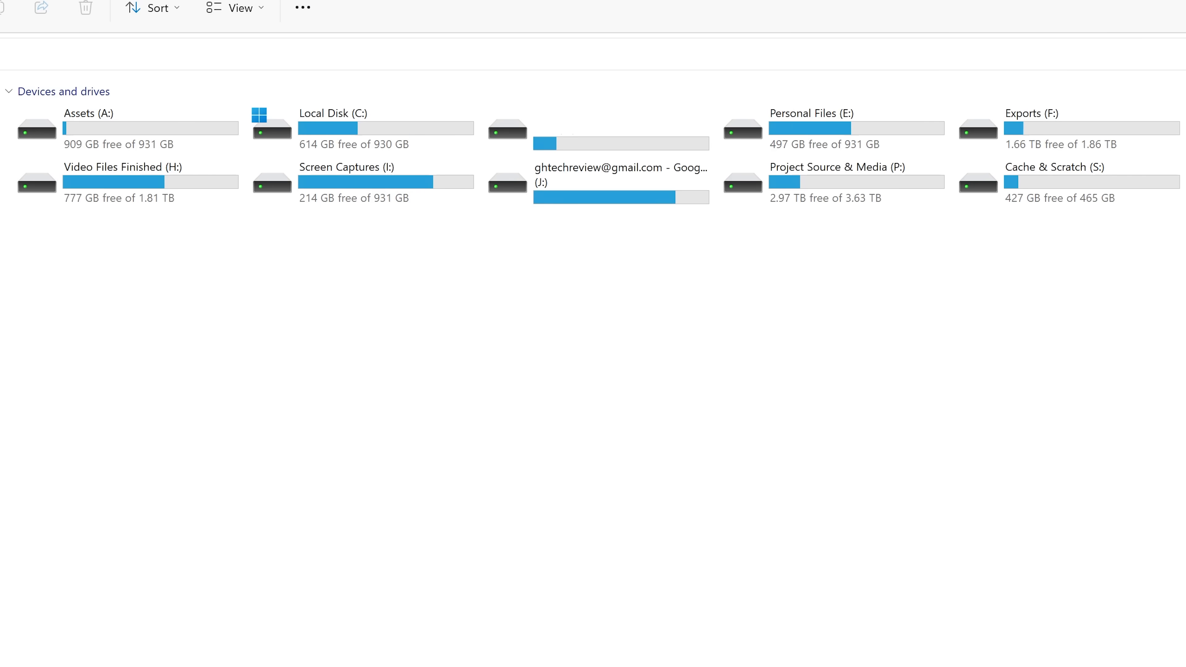
pyautogui.moveTo(616, 313)
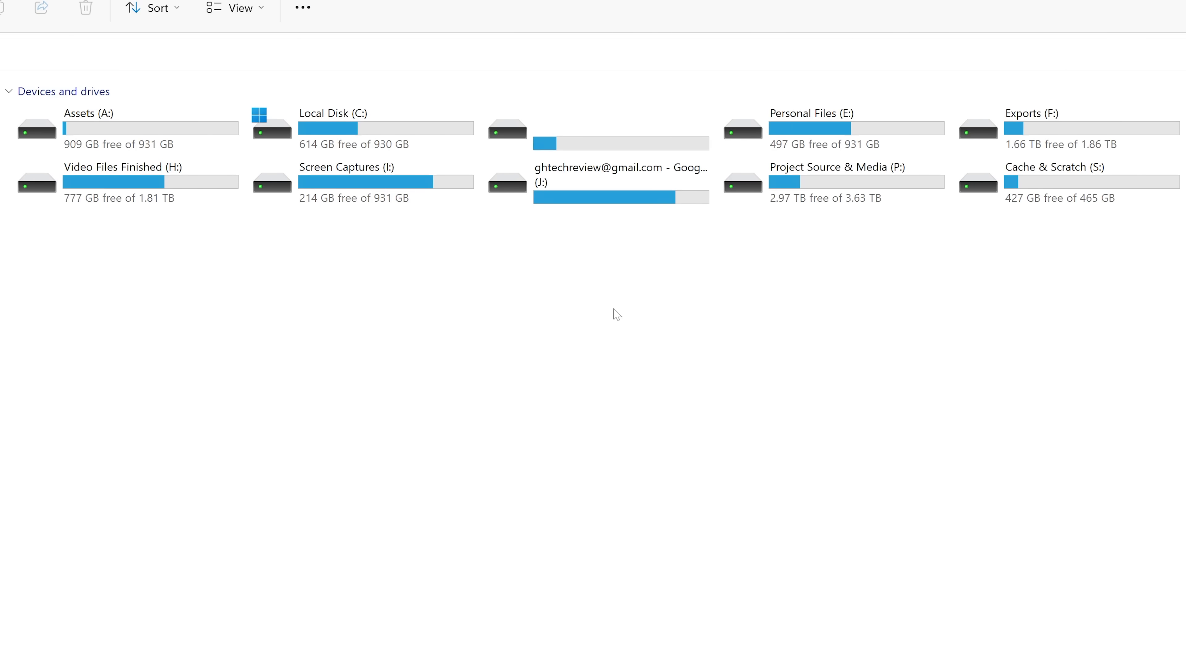
pyautogui.moveTo(293, 296)
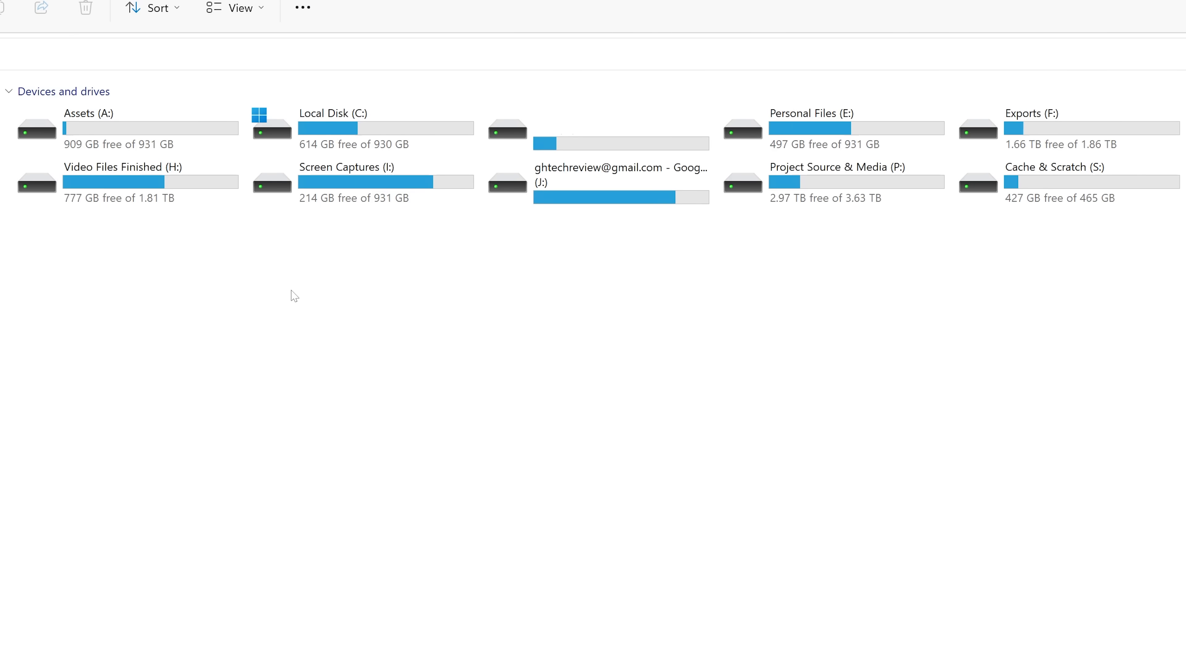
# - Search Start for 'create and format hard disk' to find Disk Management
pyautogui.write('create and format hard disk')
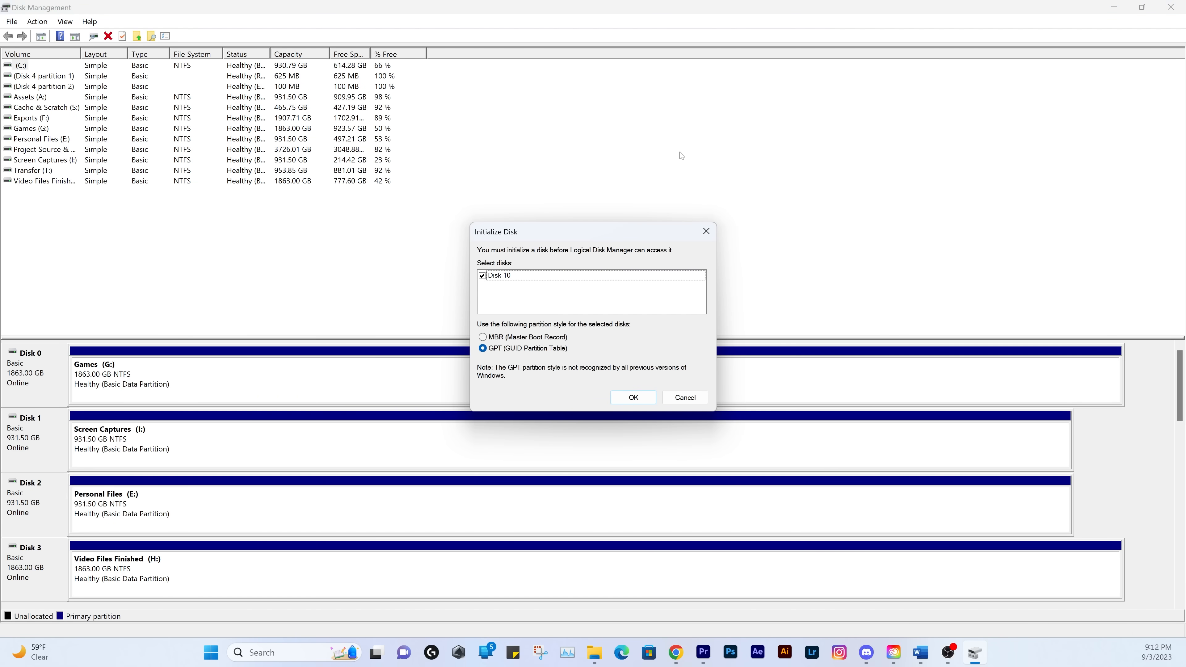
# - Initialize Disk 10 as GPT and bring up actions for its 476.92 GB unallocated space
pyautogui.click(633, 398)
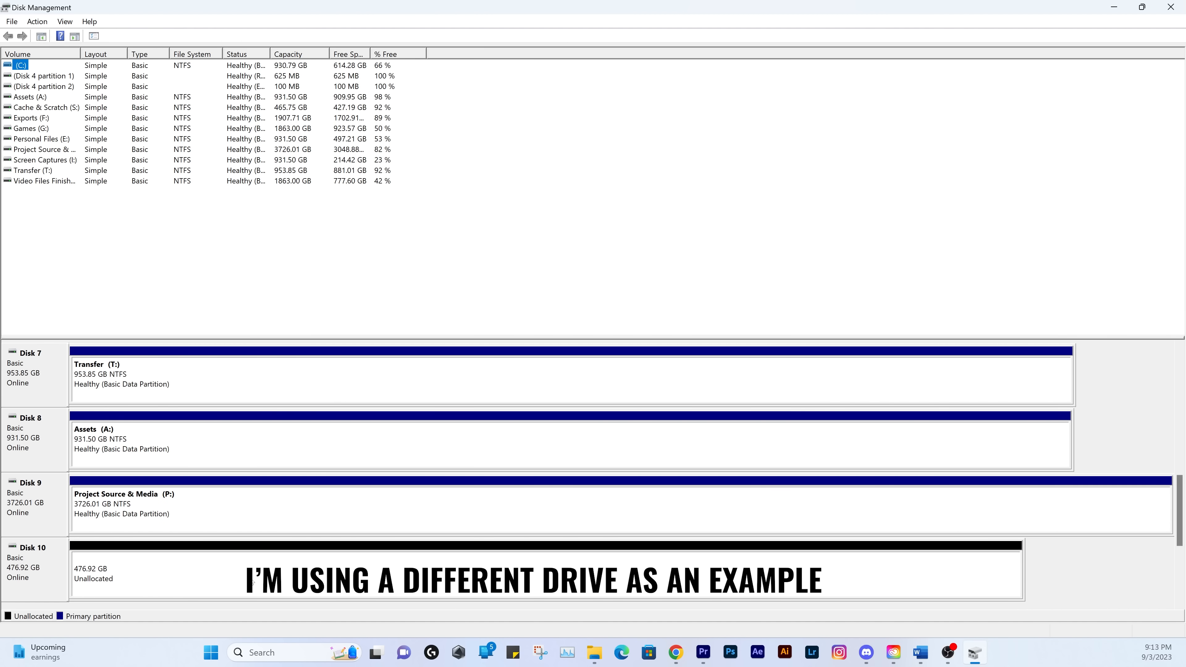
pyautogui.rightClick(114, 571)
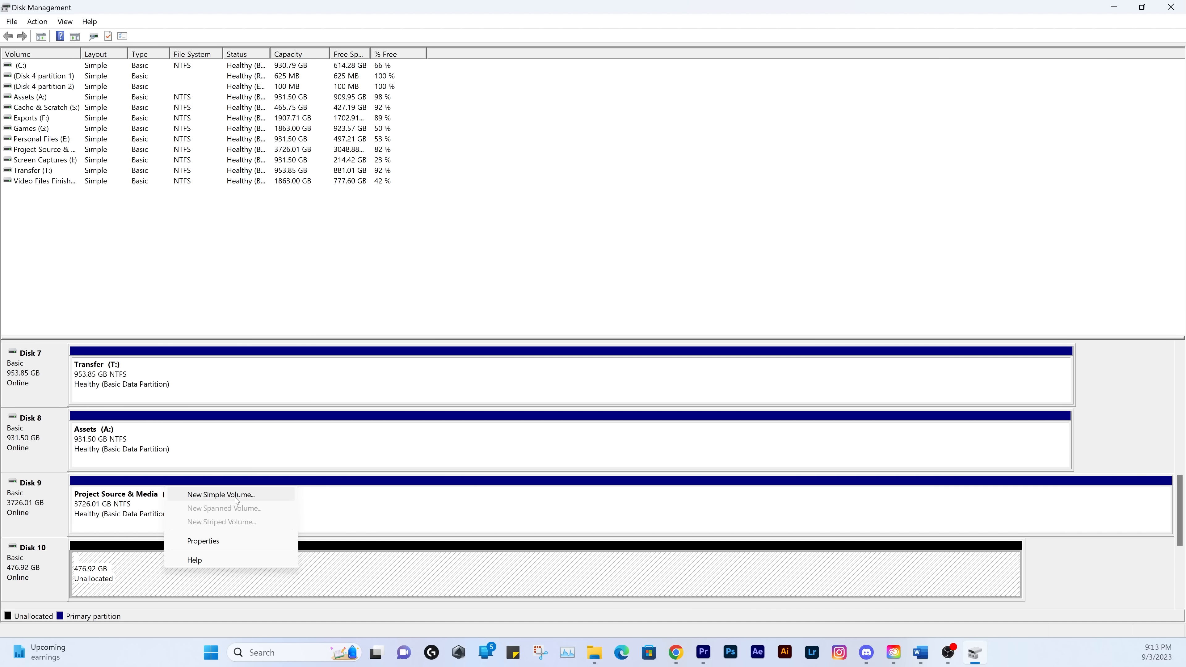
# - Create a new simple volume on Disk 10 with drive letter X
pyautogui.click(220, 495)
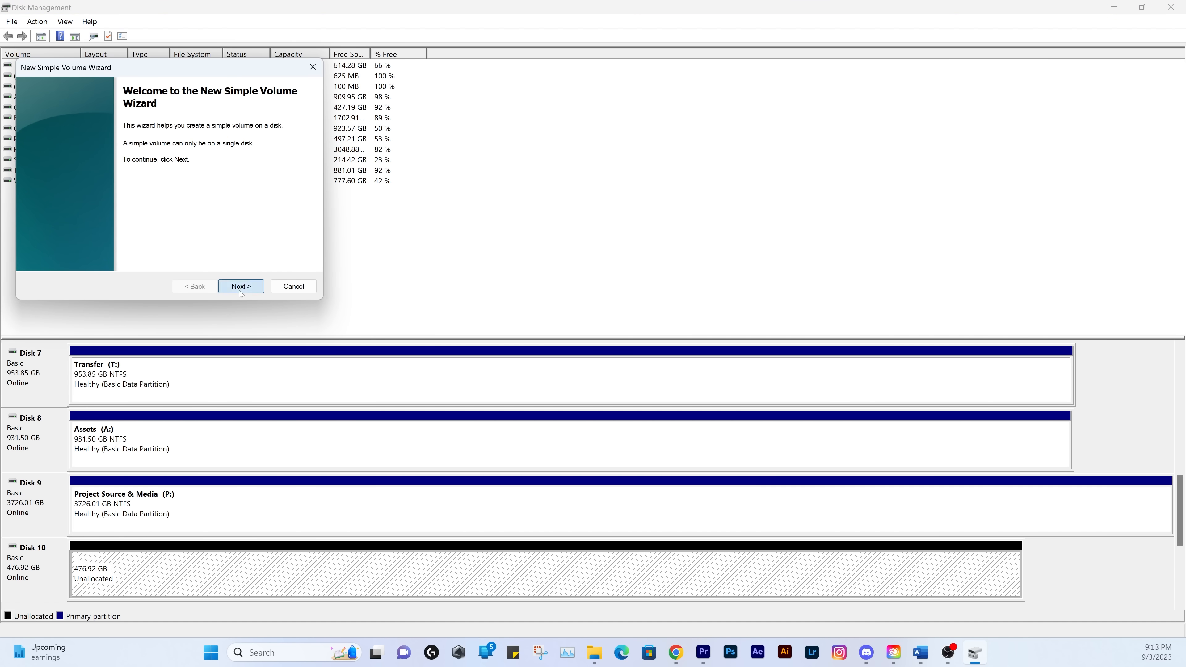
pyautogui.click(241, 286)
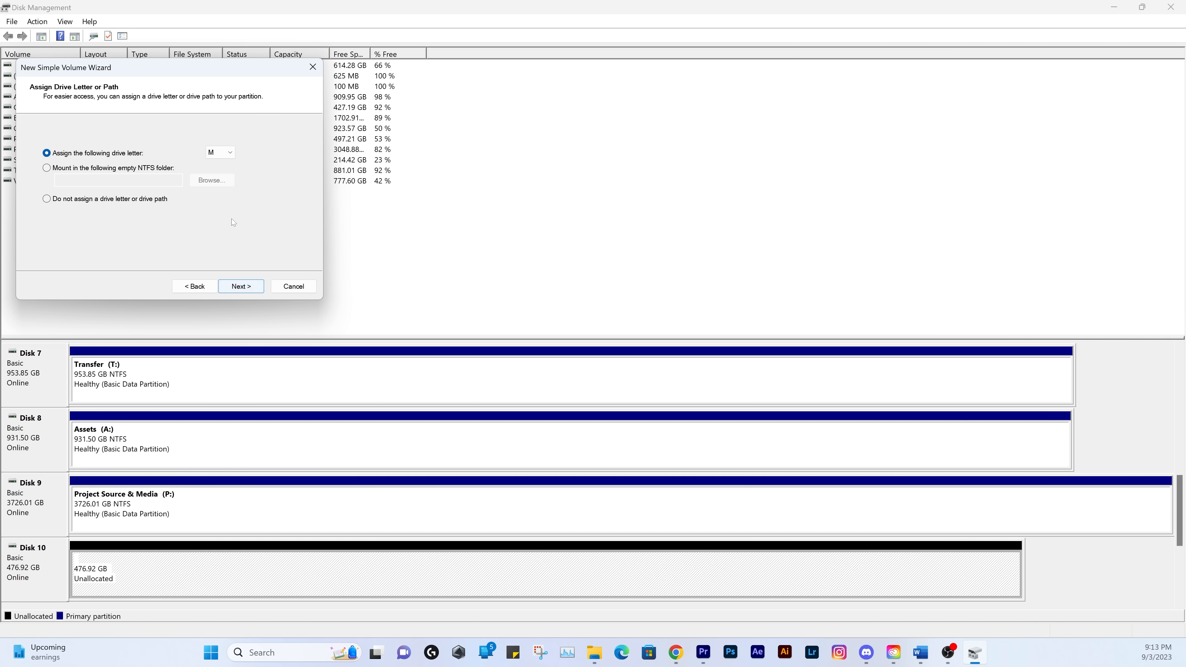
pyautogui.click(230, 152)
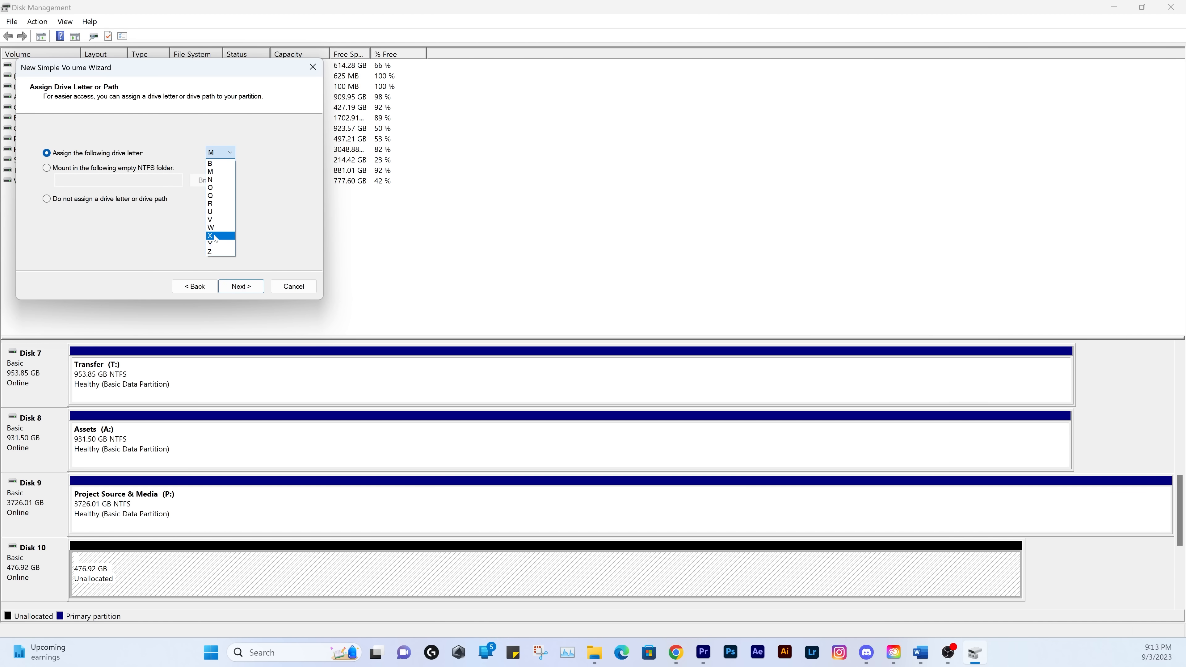
pyautogui.click(212, 236)
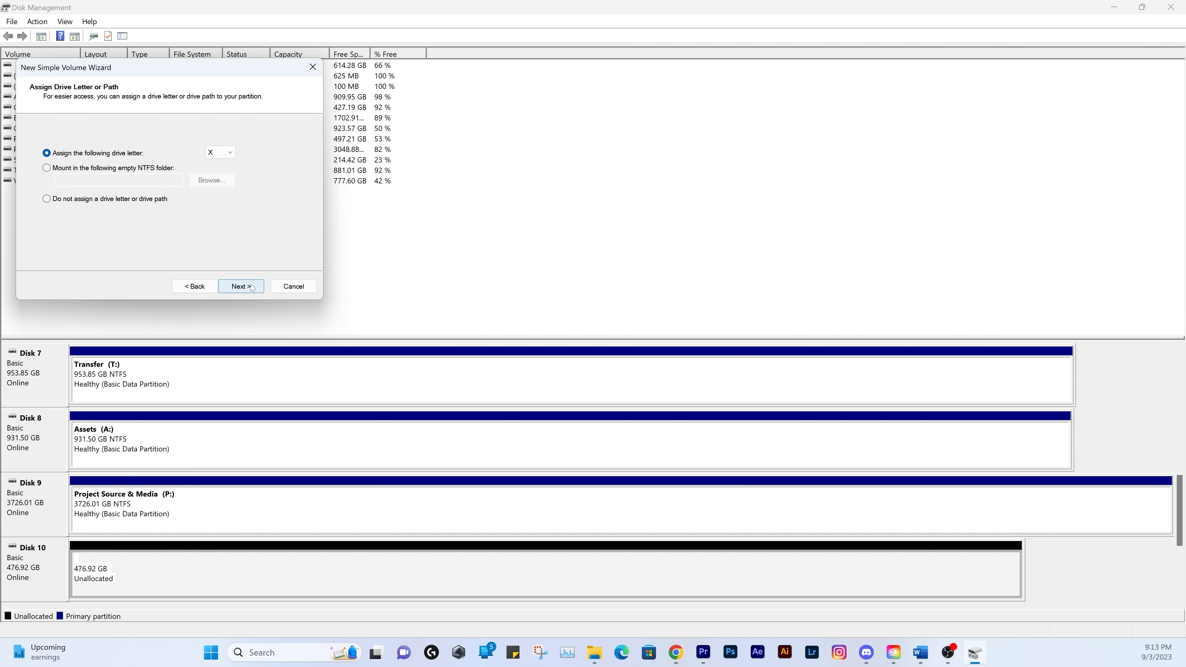
pyautogui.click(240, 286)
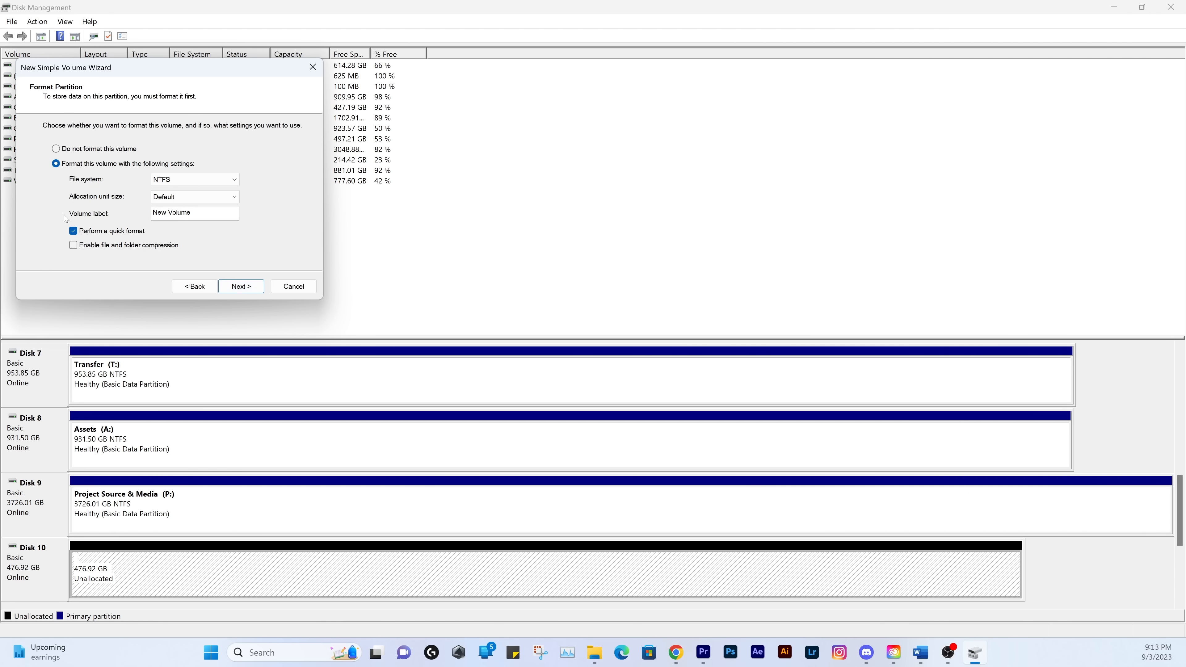
# - Keep NTFS quick format and label the volume 'External Storage'
pyautogui.write('Games')
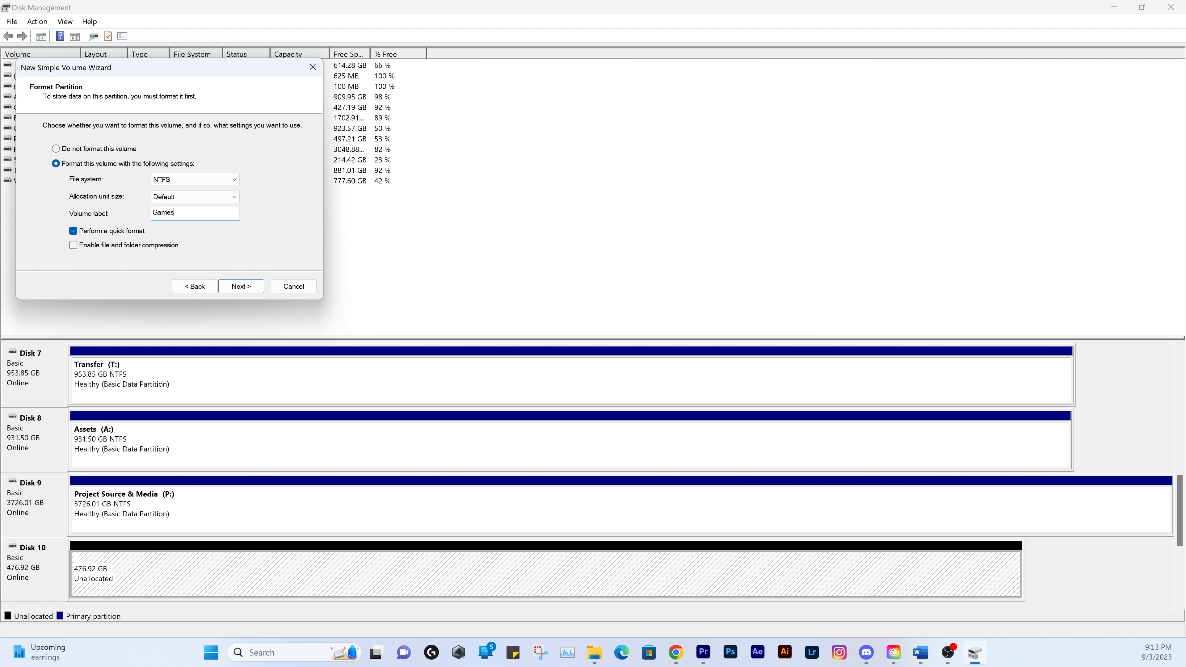
pyautogui.write('External Storage')
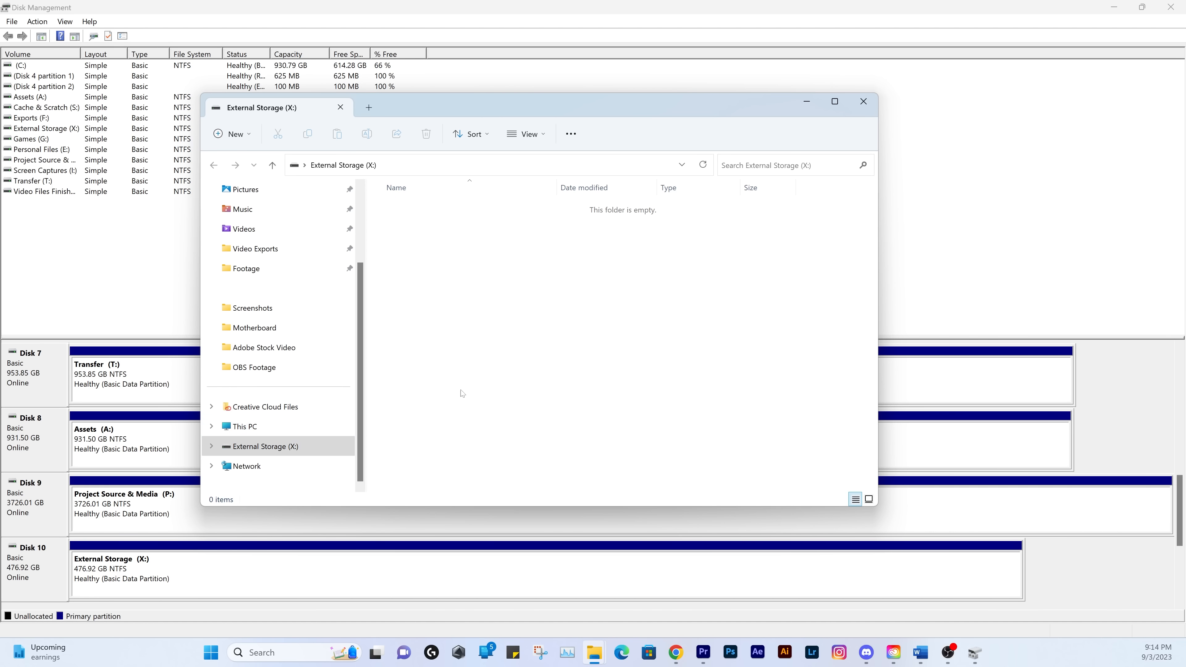
pyautogui.moveTo(729, 423)
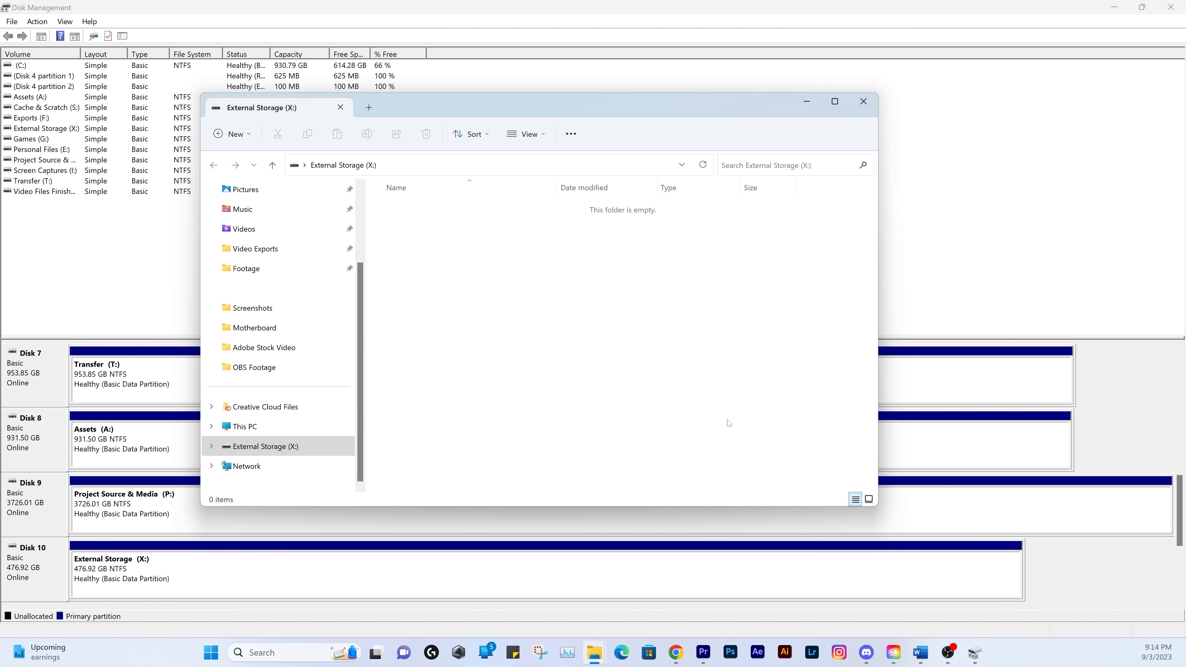